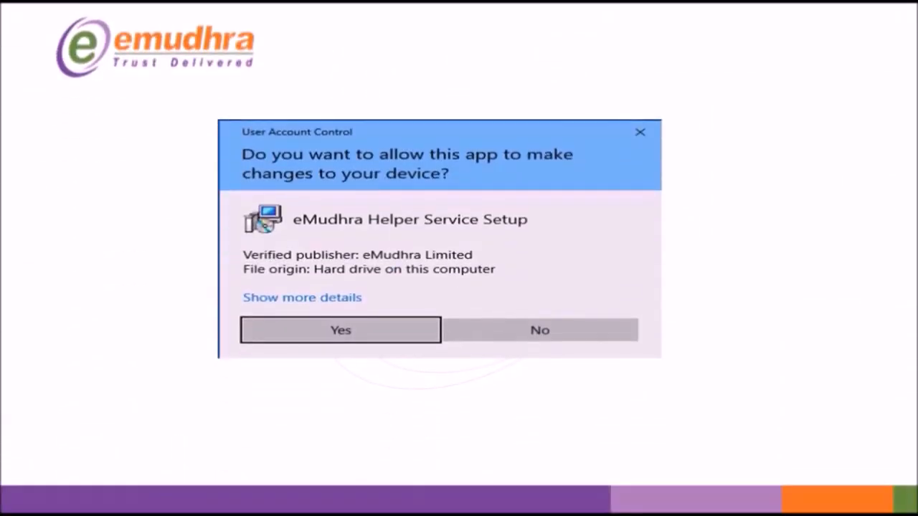
Step: Approve the eMudhra Helper Service Setup in User Account Control and keep English as installer language
left_click(340, 330)
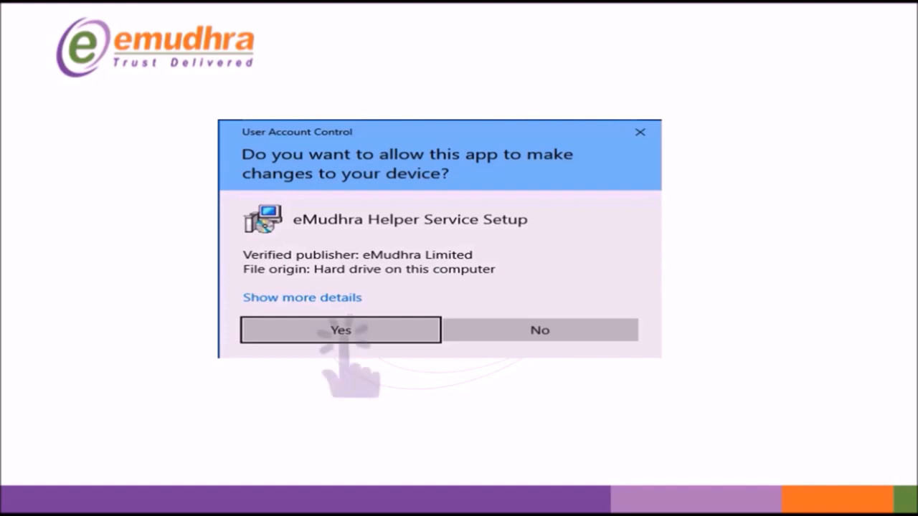
left_click(340, 329)
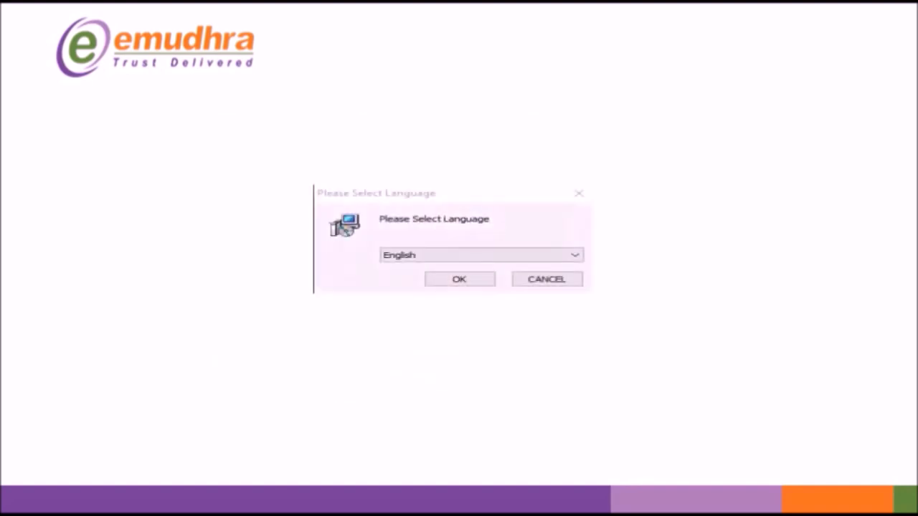
left_click(459, 278)
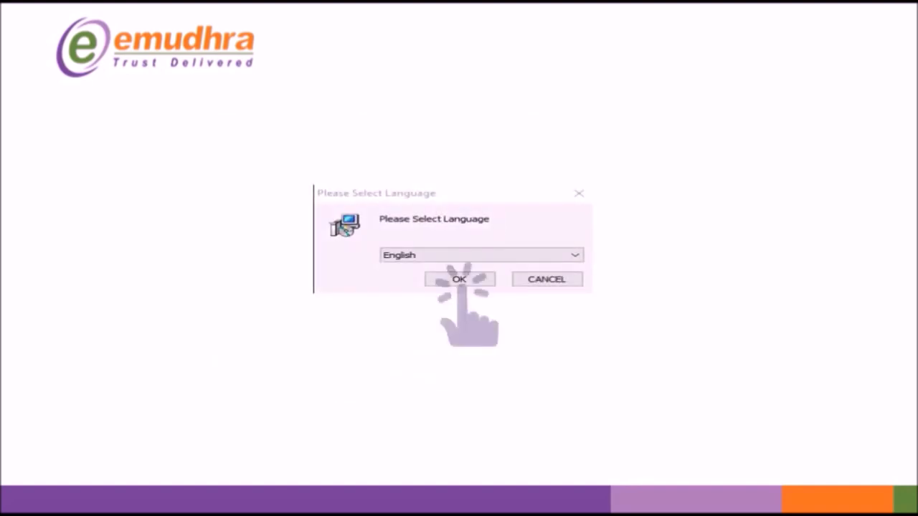
left_click(459, 278)
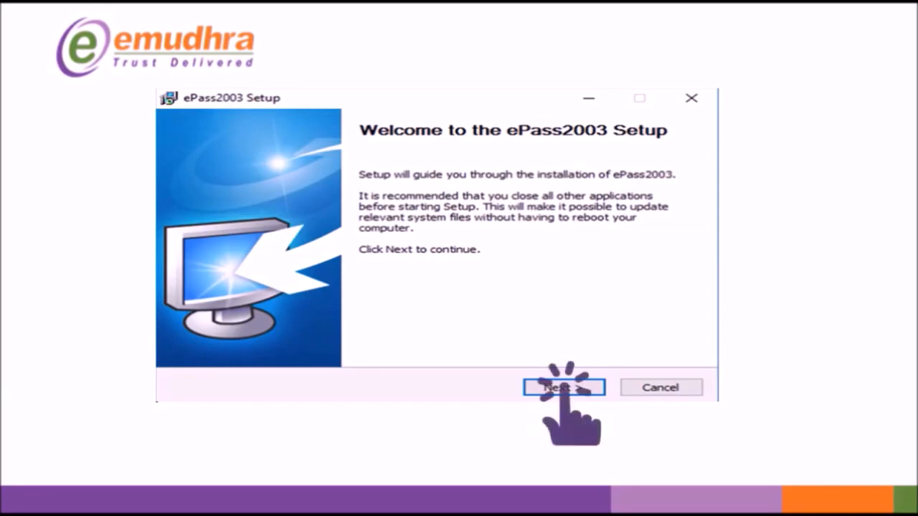
Step: Install ePass2003 to the default Feitian folder with Private CSP and finish the wizard
left_click(562, 387)
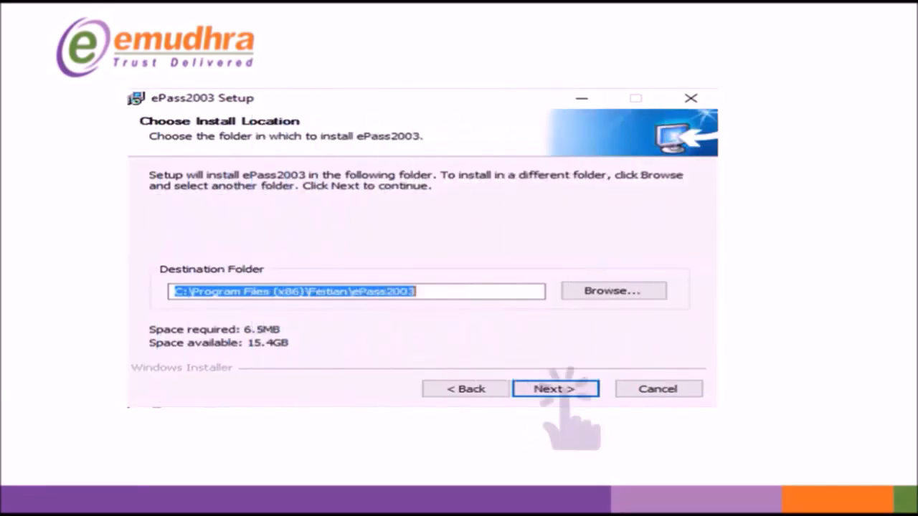
left_click(554, 389)
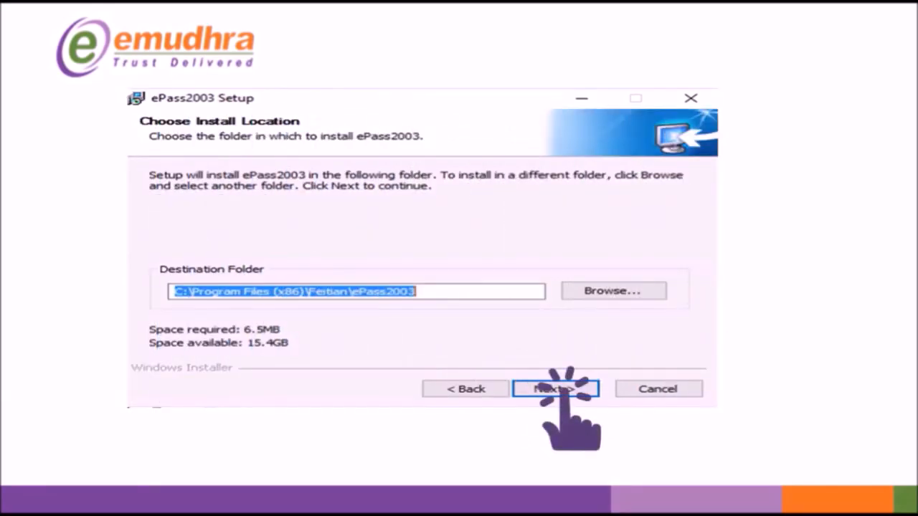
left_click(557, 388)
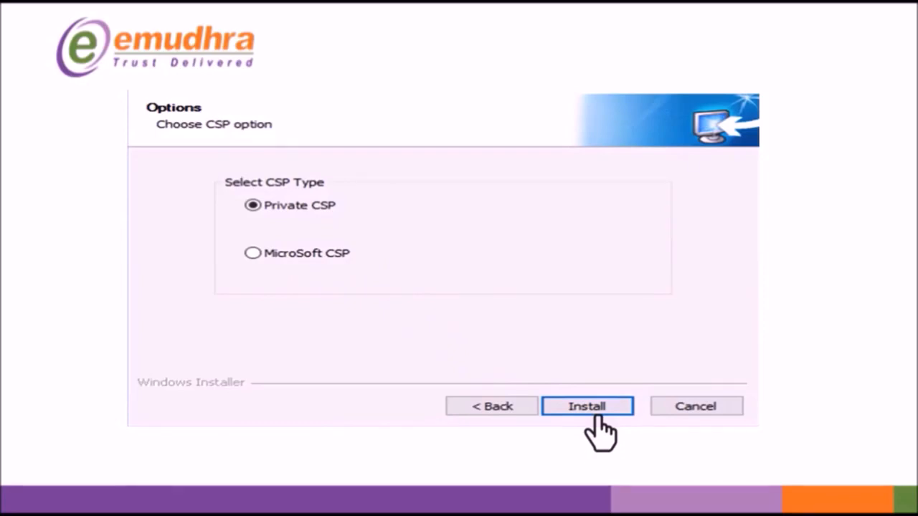
left_click(587, 405)
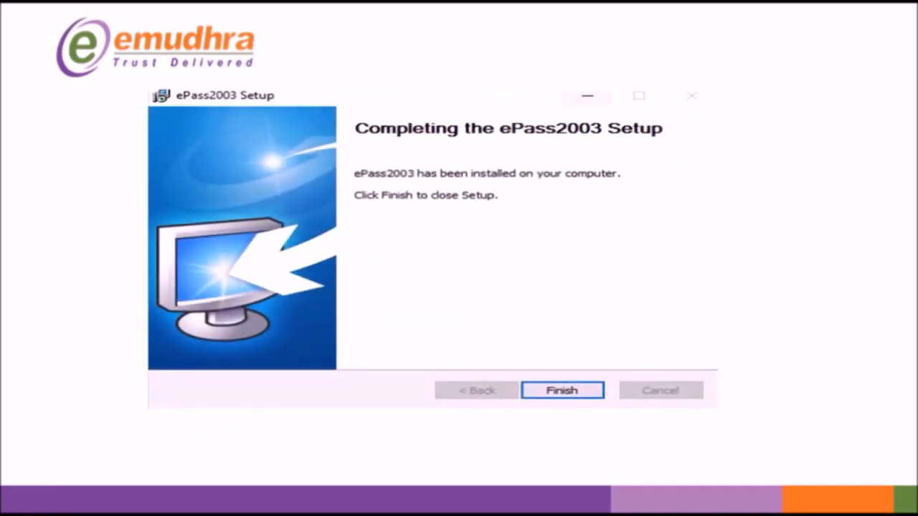
left_click(562, 390)
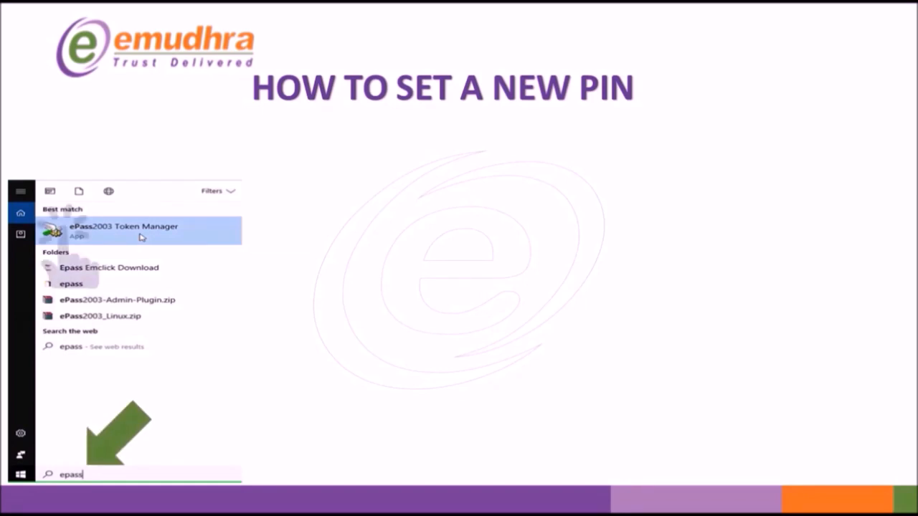
Step: Launch ePass2003 Token Manager from the Start search results for 'epass'
left_click(123, 226)
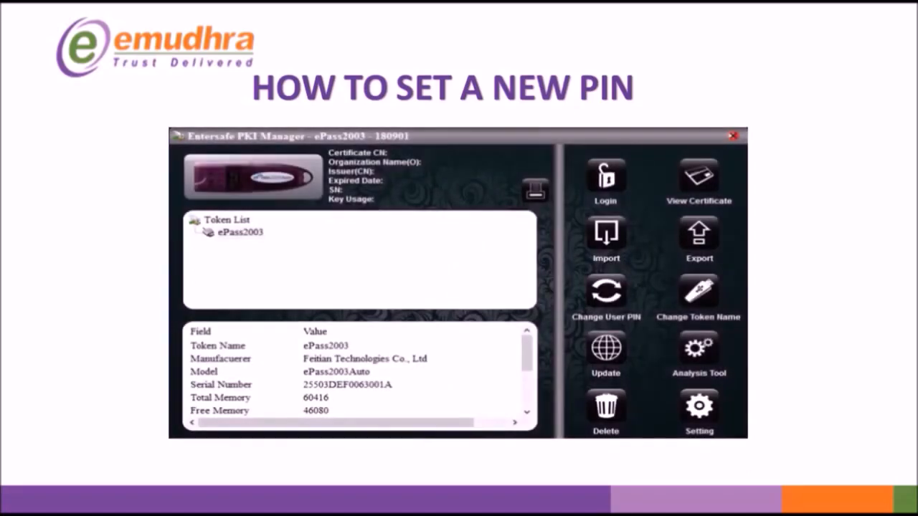